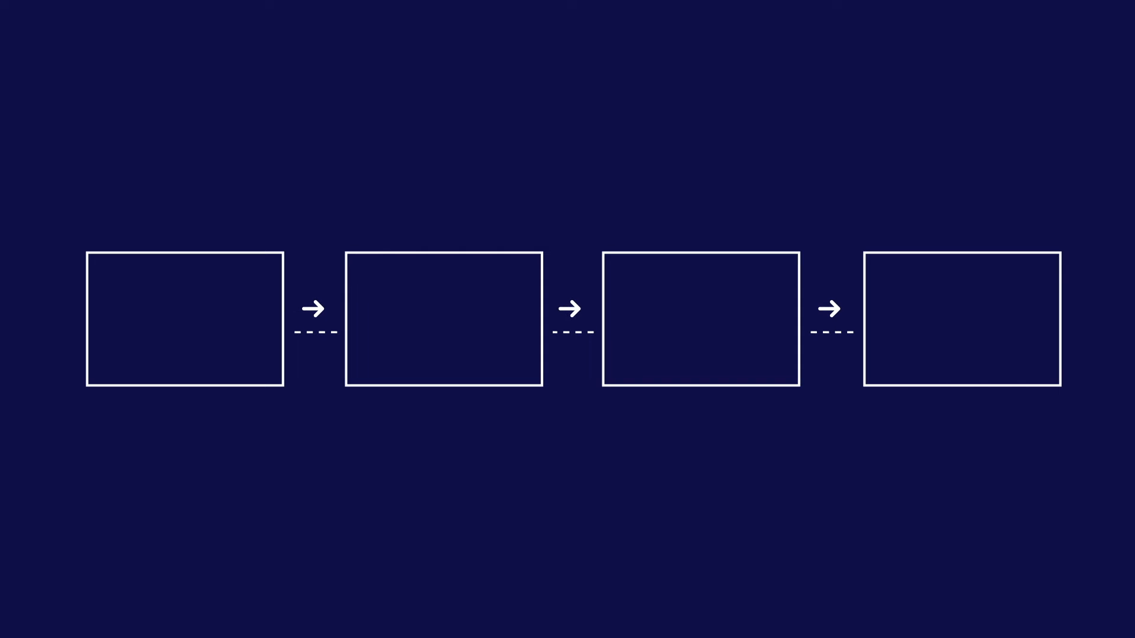
left_click(185, 316)
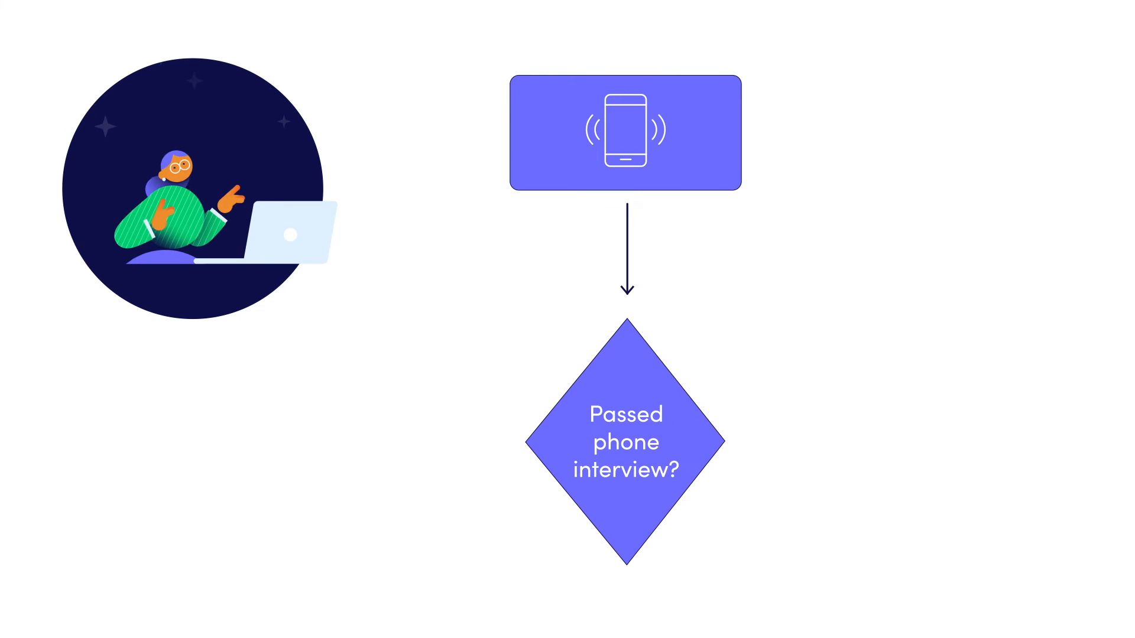
scroll("down", 3)
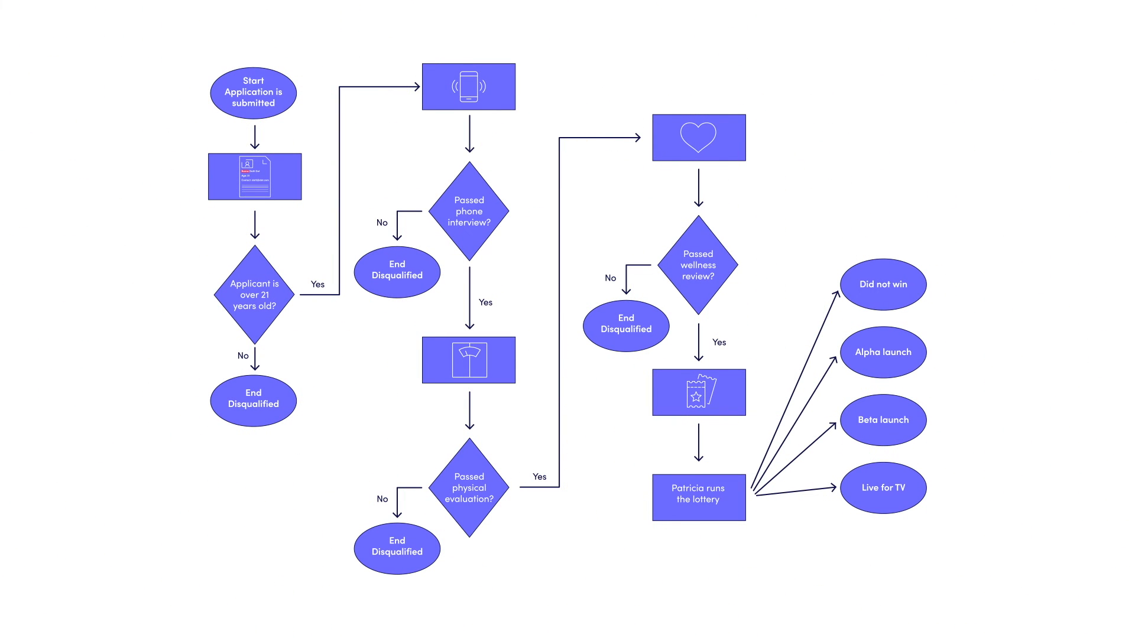
key("Right")
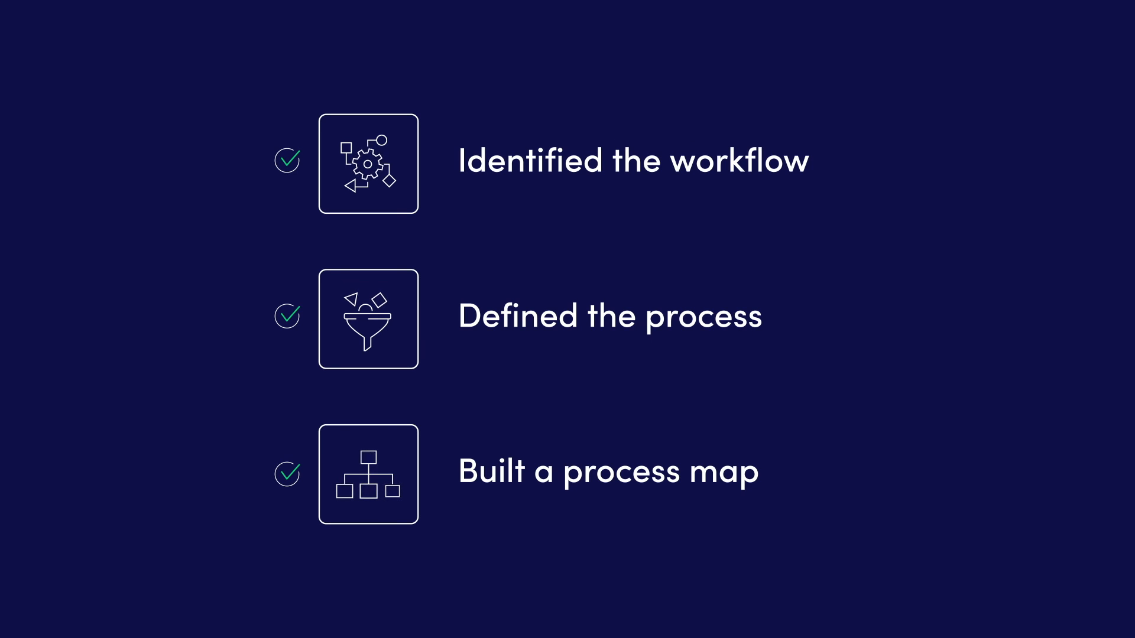
scroll("down", 3)
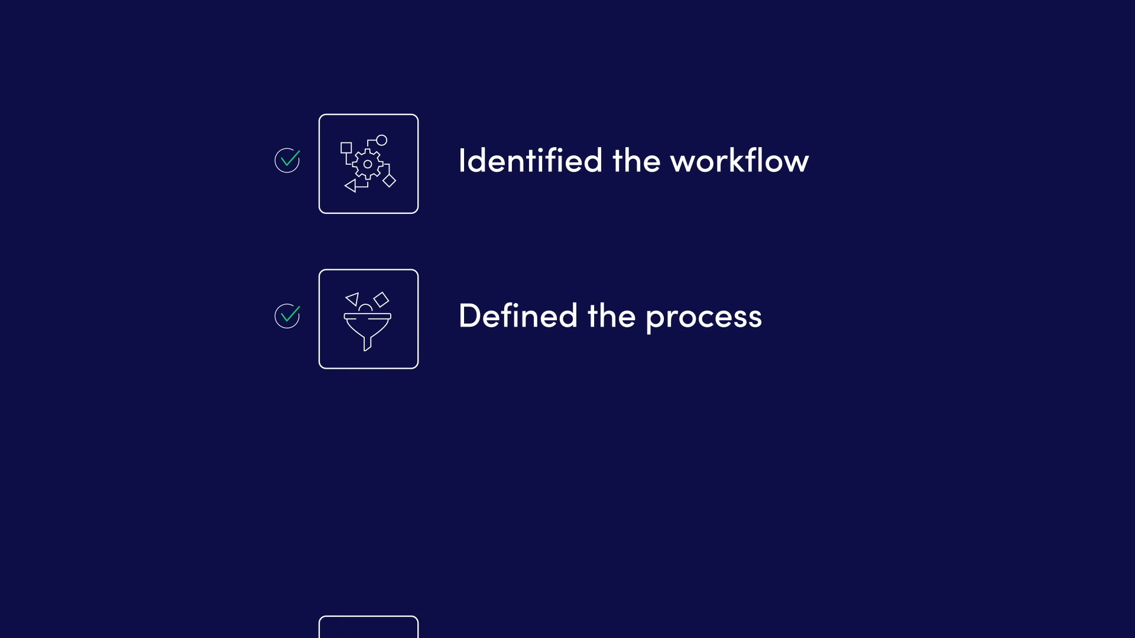